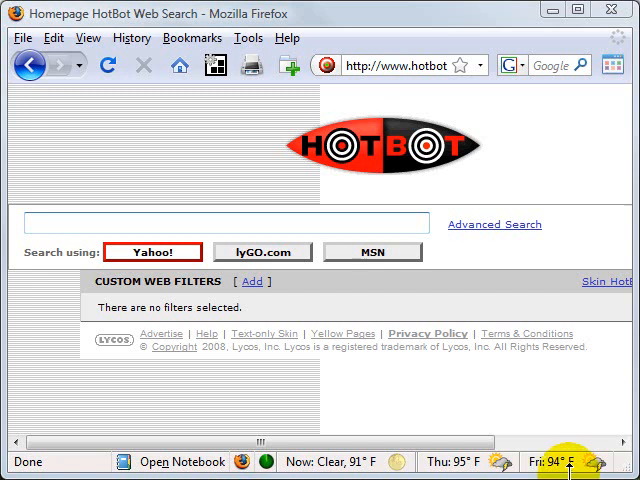
pyautogui.moveTo(584, 456)
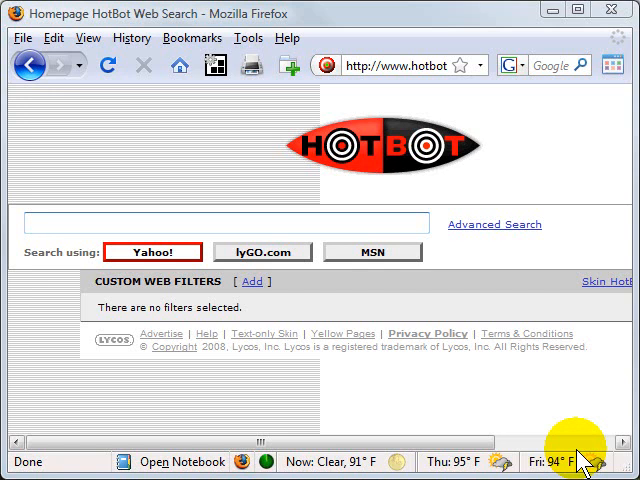
# Enter 'weath' in the address bar to list weather bookmarks and history, including NOAA Web Sites.
pyautogui.click(192, 36)
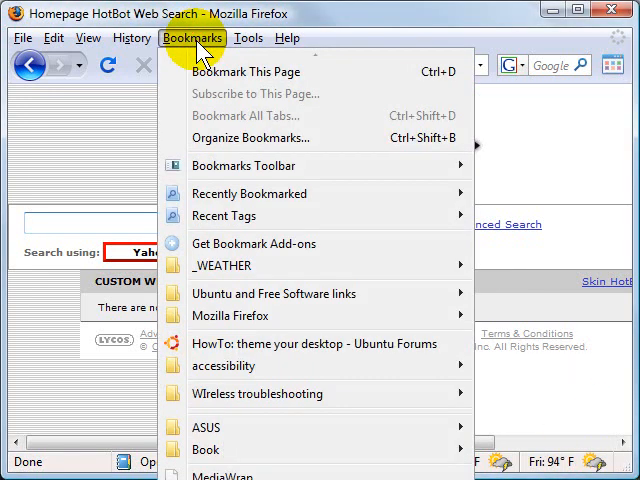
pyautogui.moveTo(244, 250)
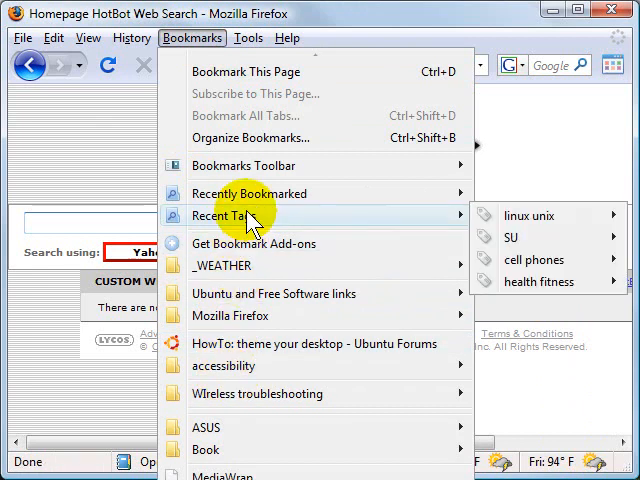
pyautogui.moveTo(232, 316)
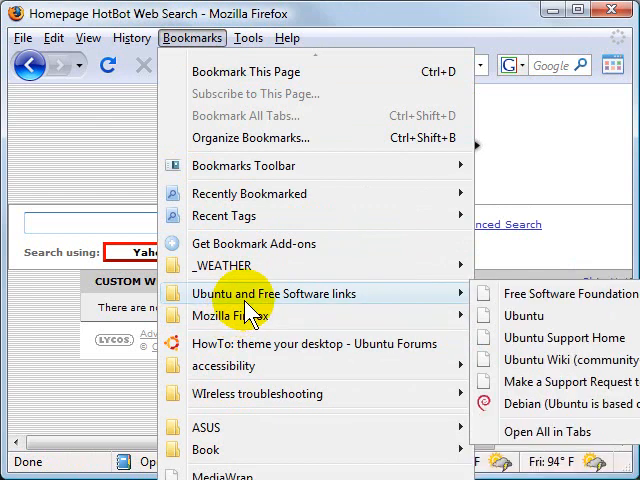
pyautogui.moveTo(228, 364)
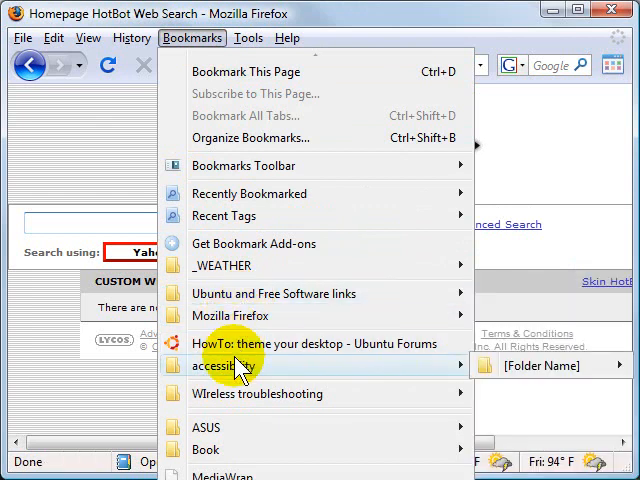
pyautogui.moveTo(272, 292)
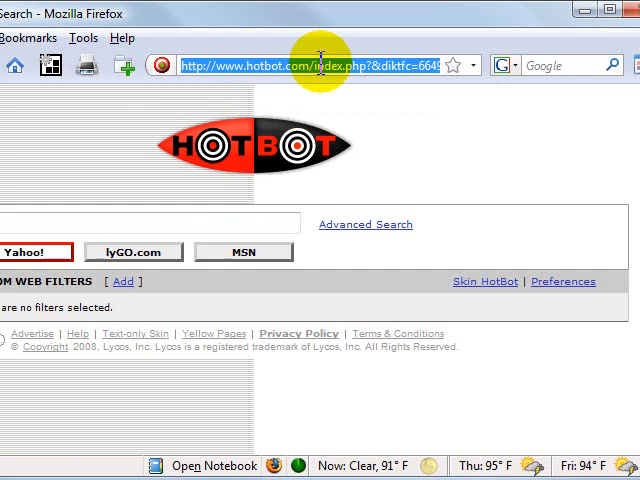
pyautogui.write('insta')
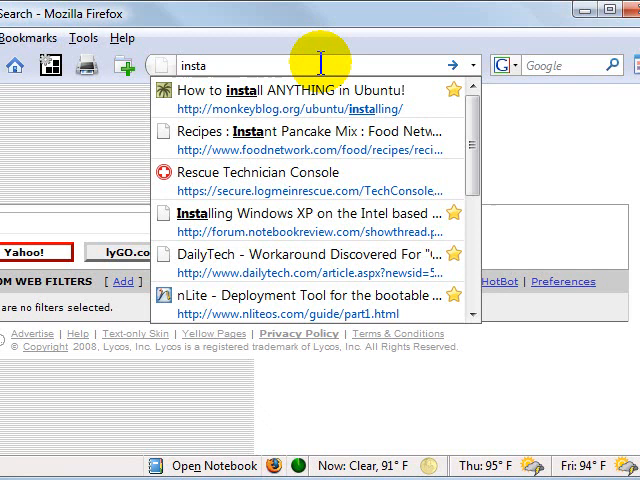
pyautogui.moveTo(290, 98)
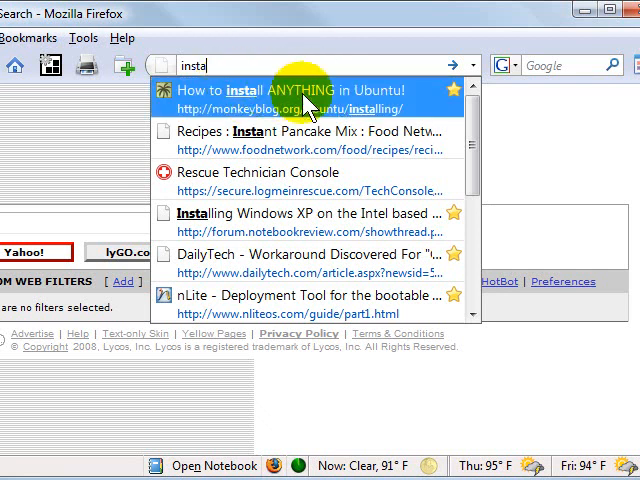
pyautogui.moveTo(372, 102)
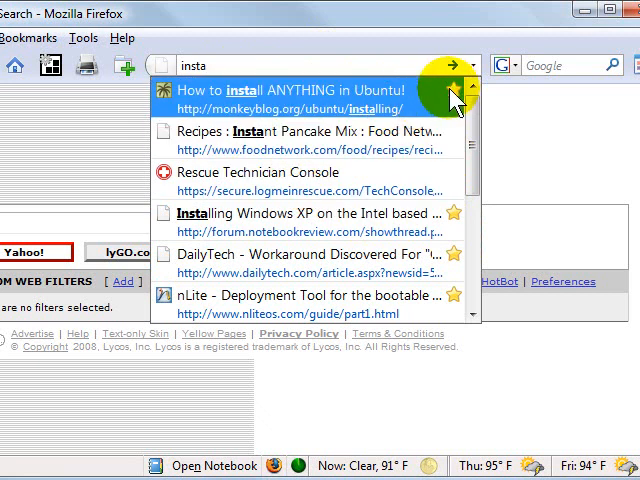
pyautogui.moveTo(376, 172)
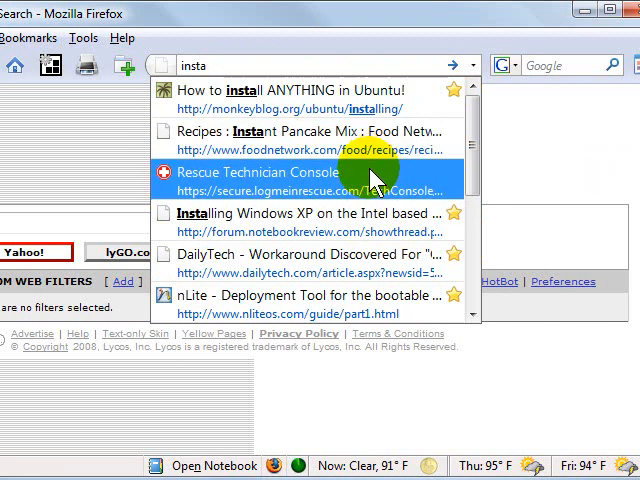
pyautogui.moveTo(376, 150)
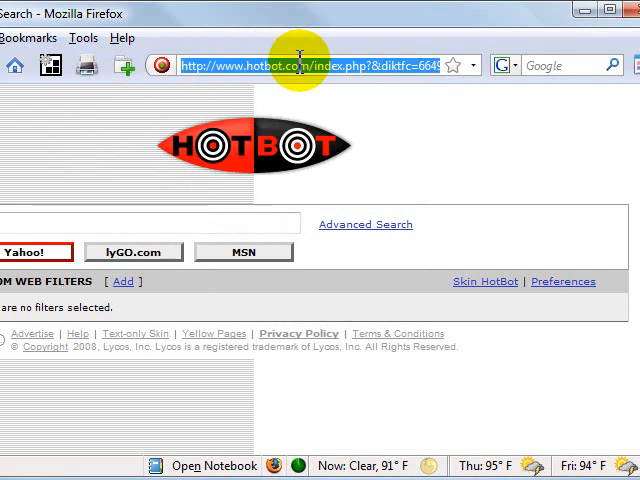
pyautogui.write('weath')
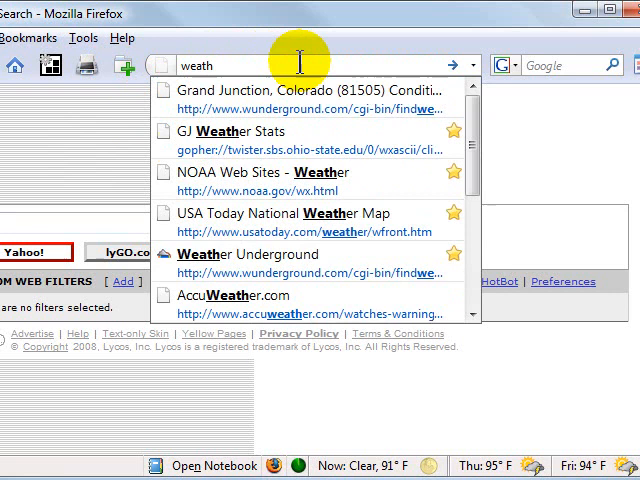
pyautogui.moveTo(340, 270)
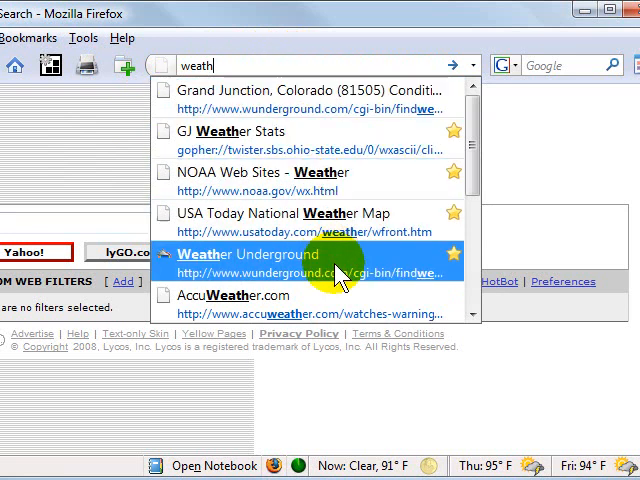
pyautogui.moveTo(360, 138)
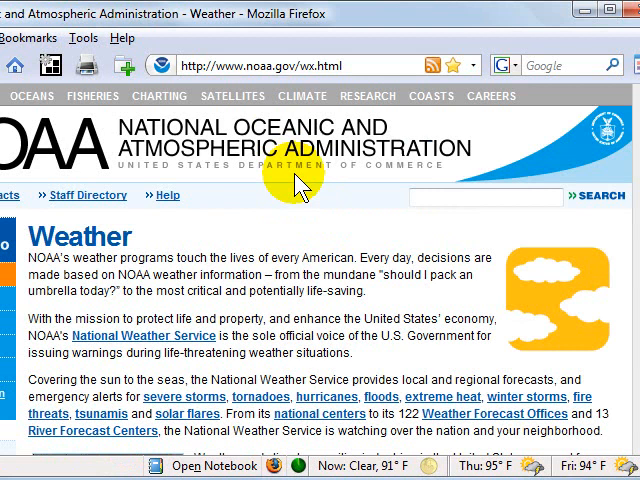
pyautogui.moveTo(298, 184)
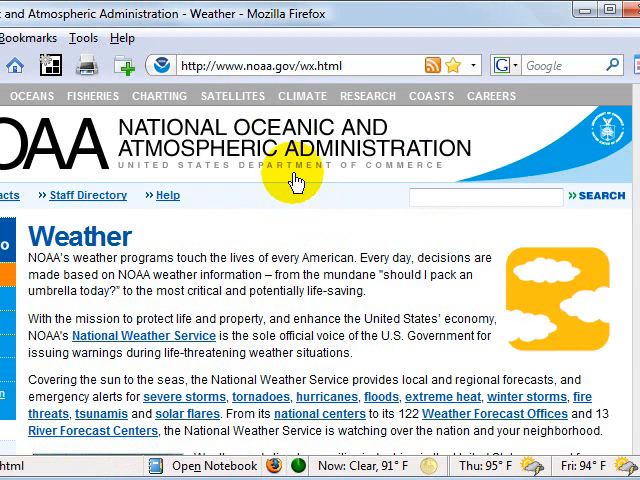